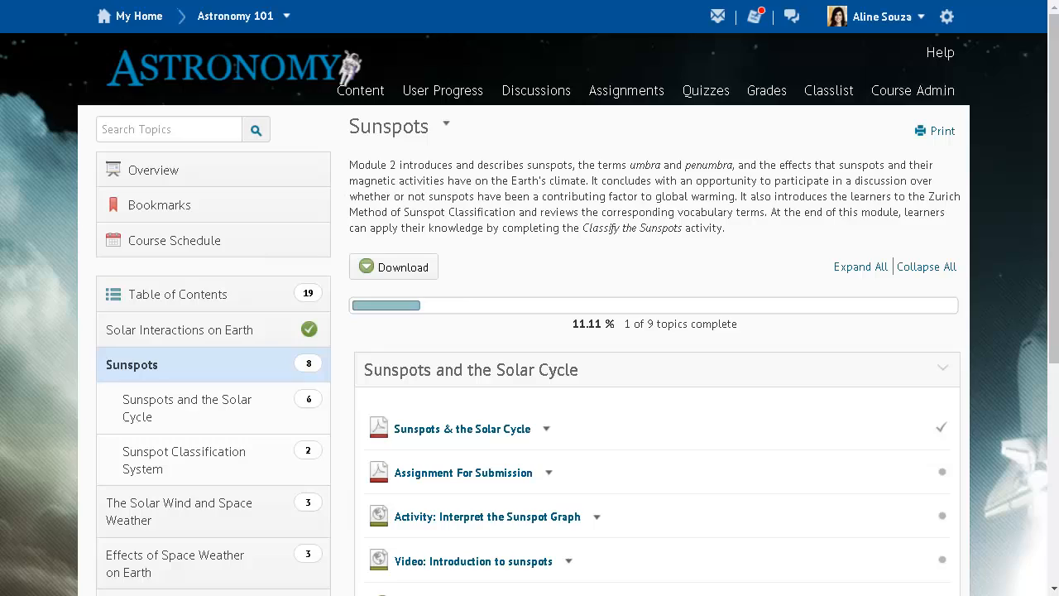
Step: View the 'Activity: Interpret the Sunspot Graph' topic and return to the Sunspots module page via the breadcrumb
left_click(487, 516)
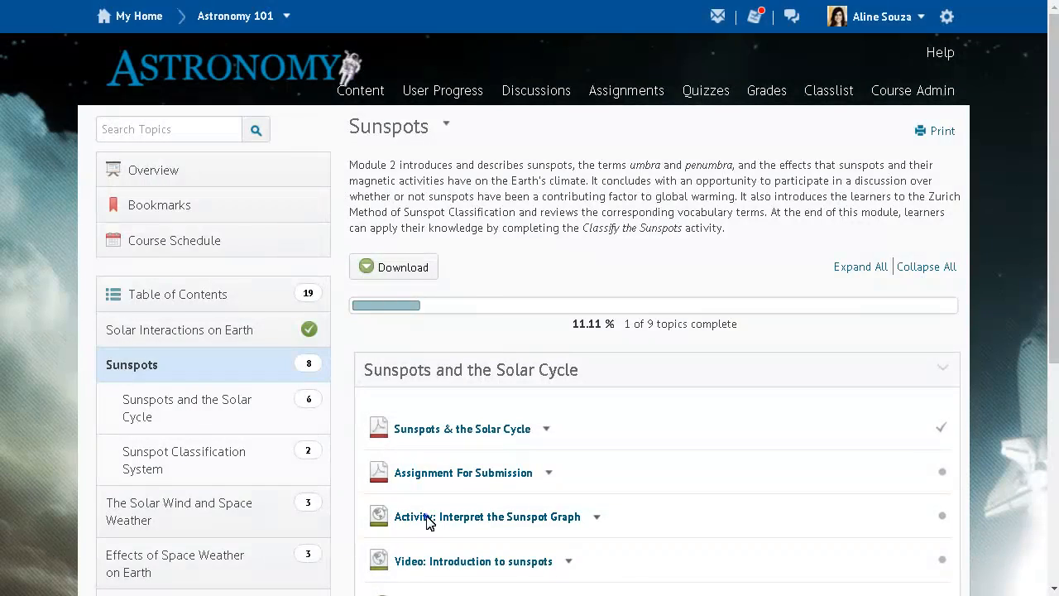
left_click(486, 517)
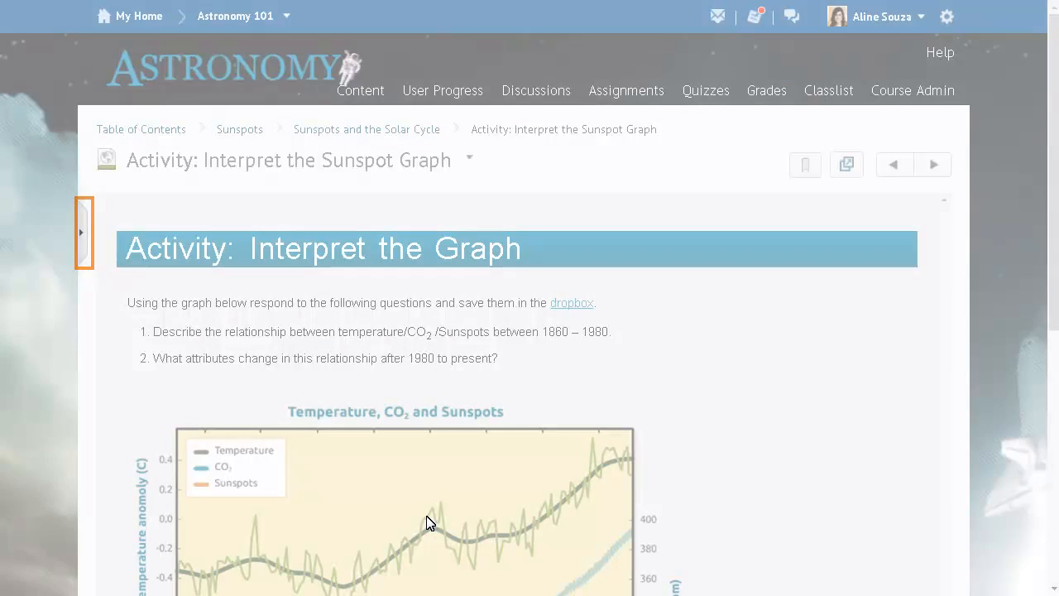
left_click(83, 231)
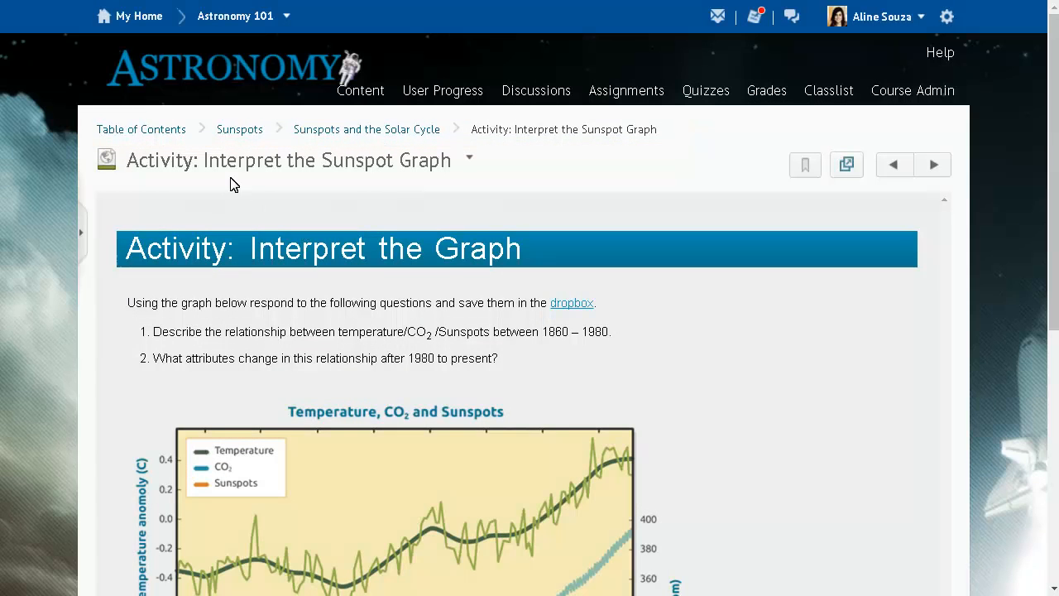
left_click(238, 129)
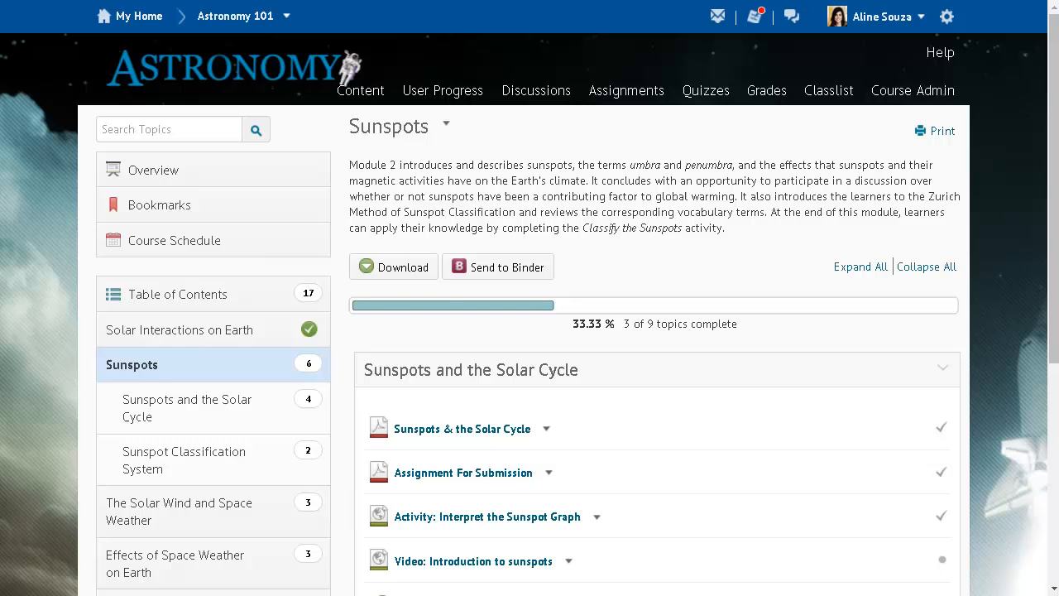